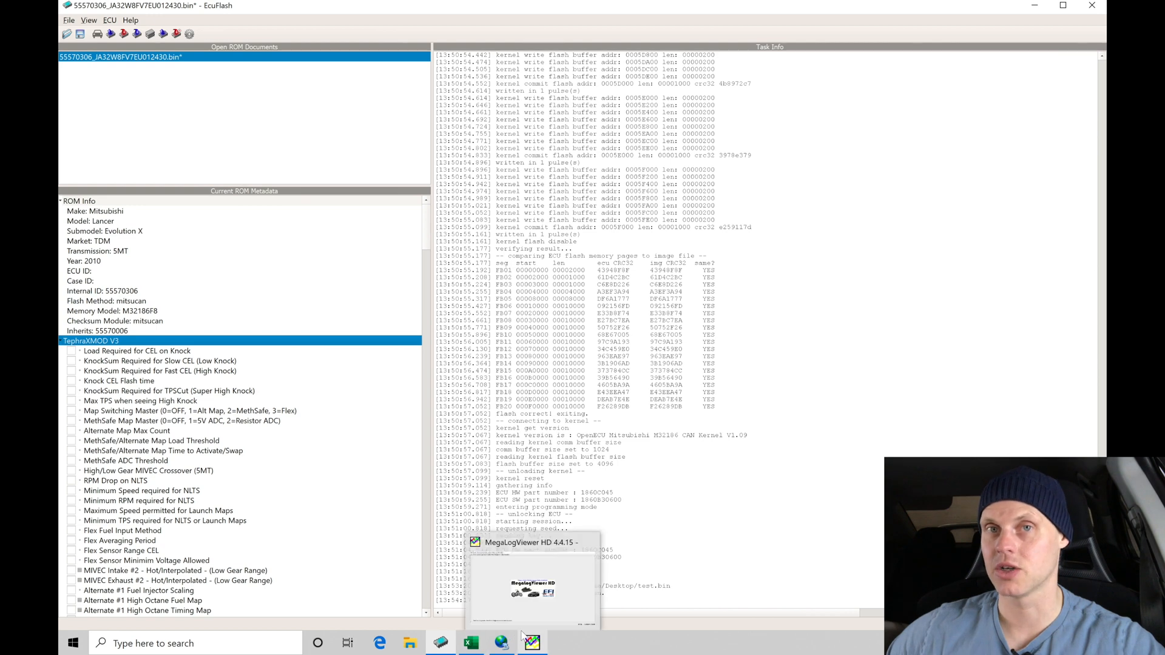
{"action": "mouse_move", "coordinate": [502, 642]}
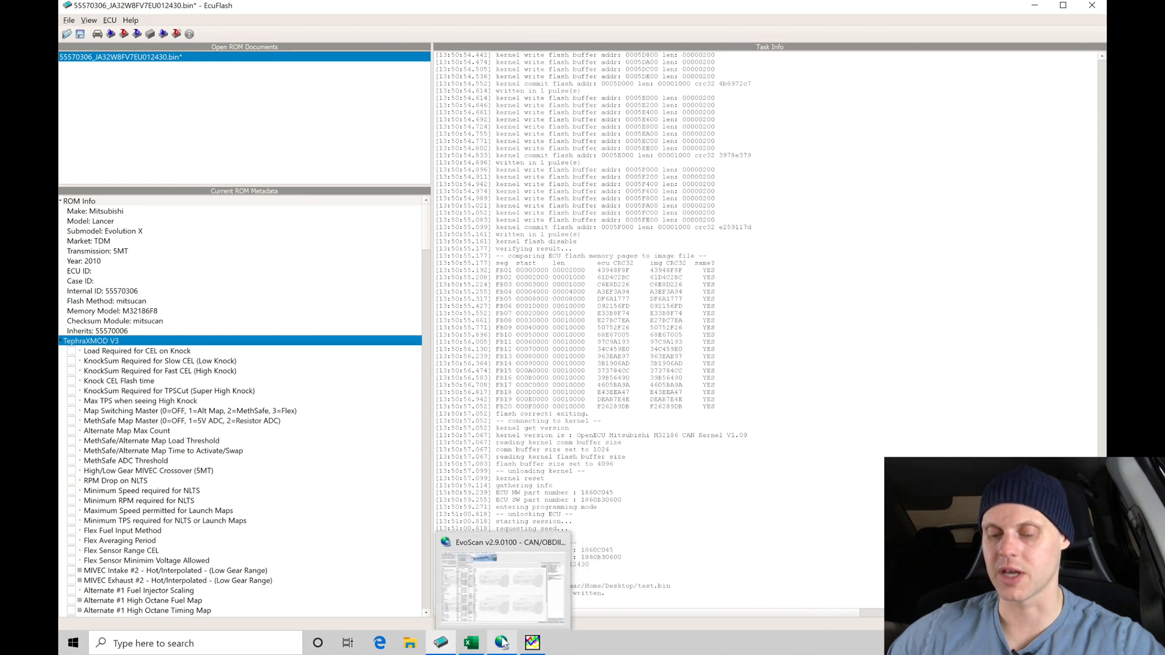
{"action": "mouse_move", "coordinate": [532, 642]}
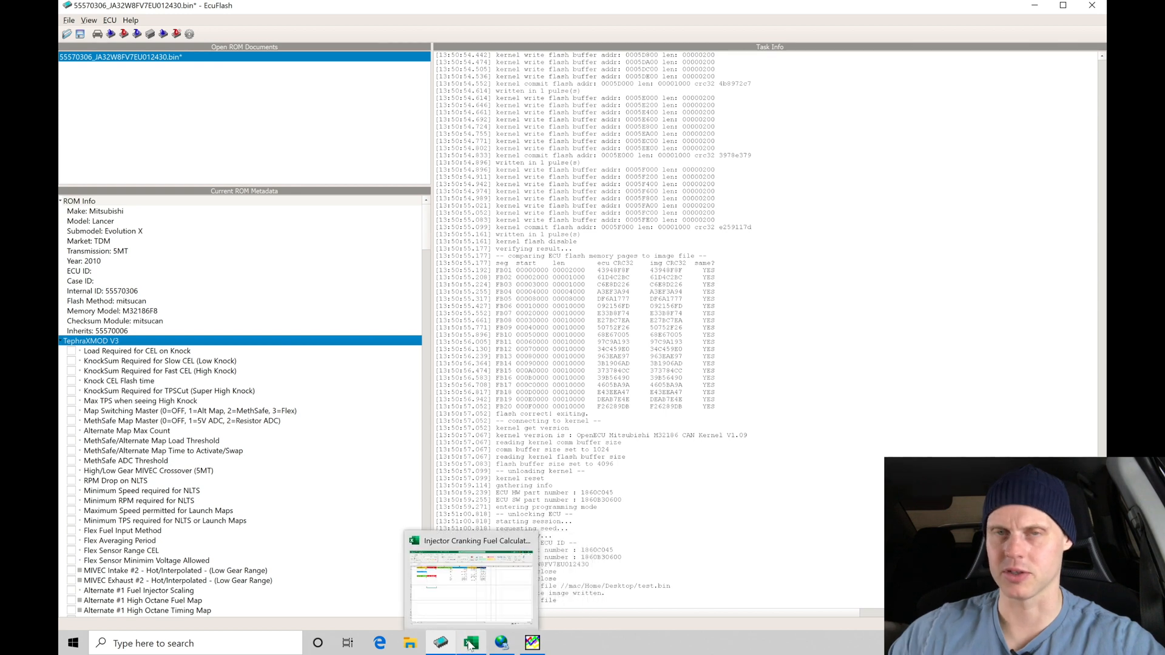
{"action": "mouse_move", "coordinate": [471, 642]}
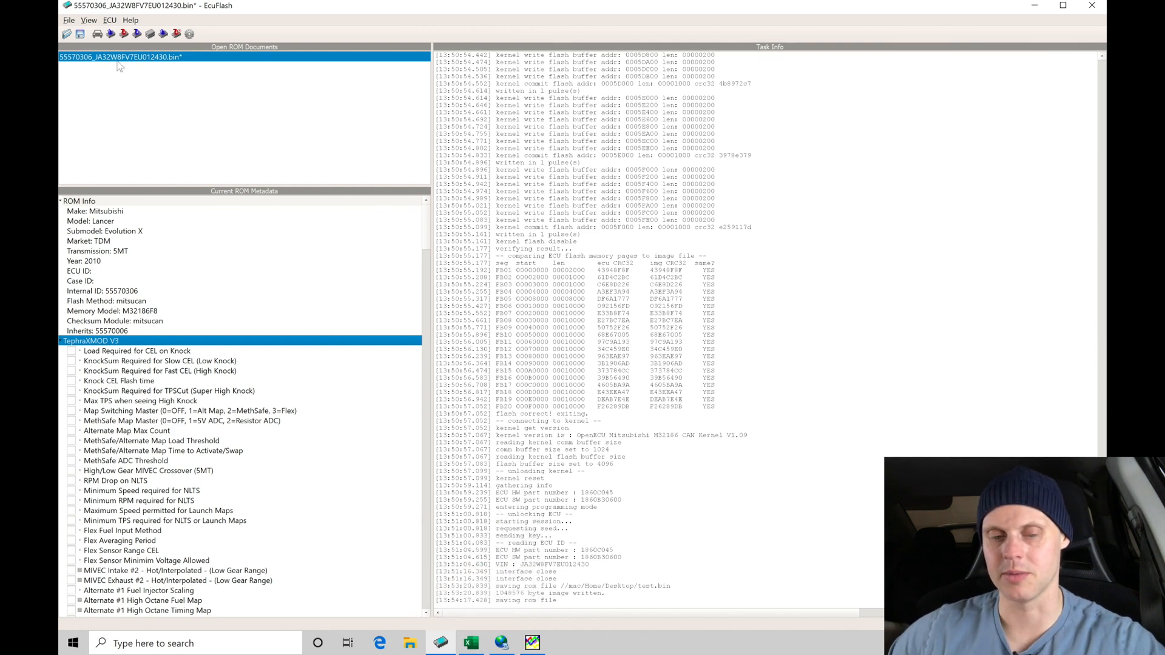
{"action": "mouse_move", "coordinate": [126, 116]}
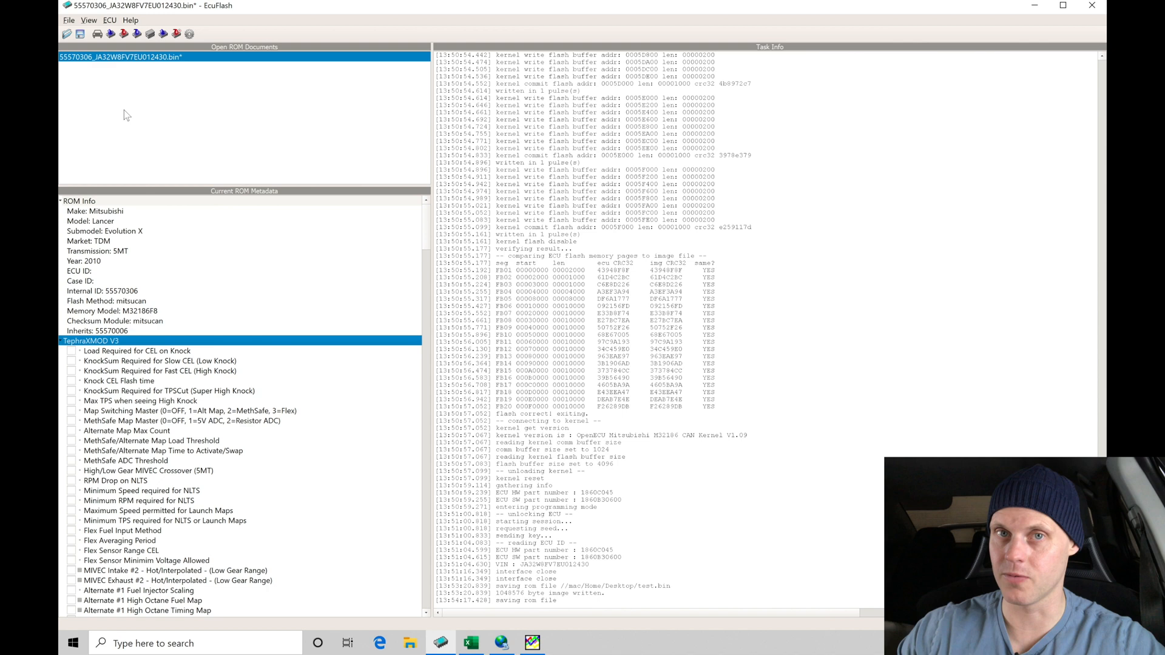
{"action": "mouse_move", "coordinate": [141, 90]}
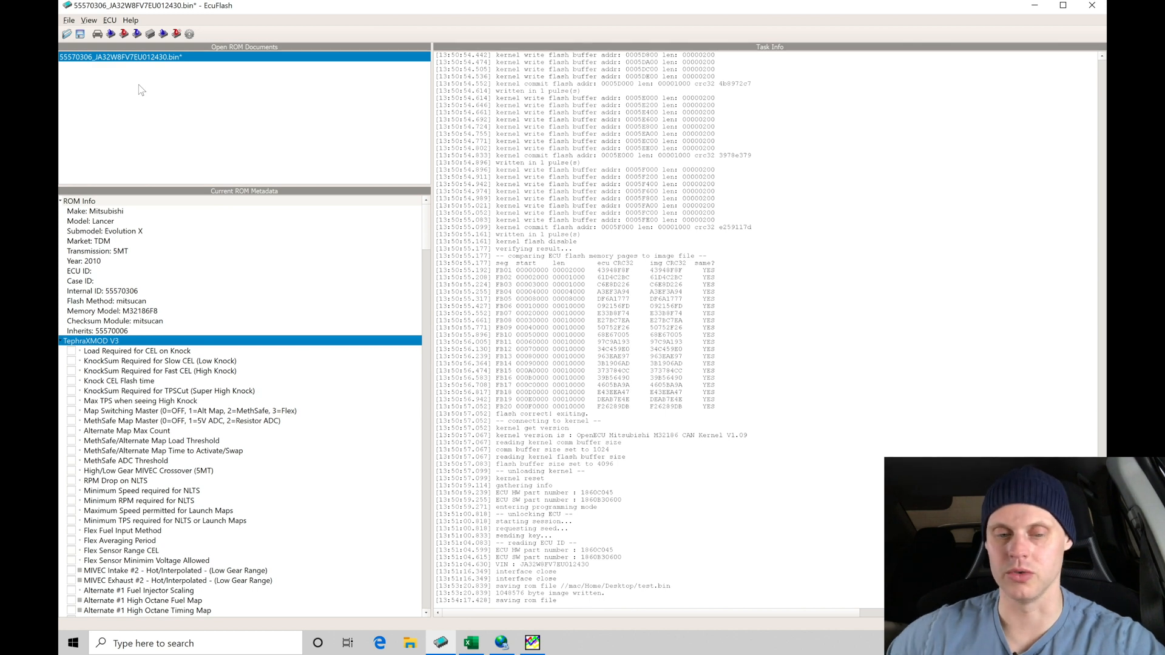
{"action": "mouse_move", "coordinate": [179, 156]}
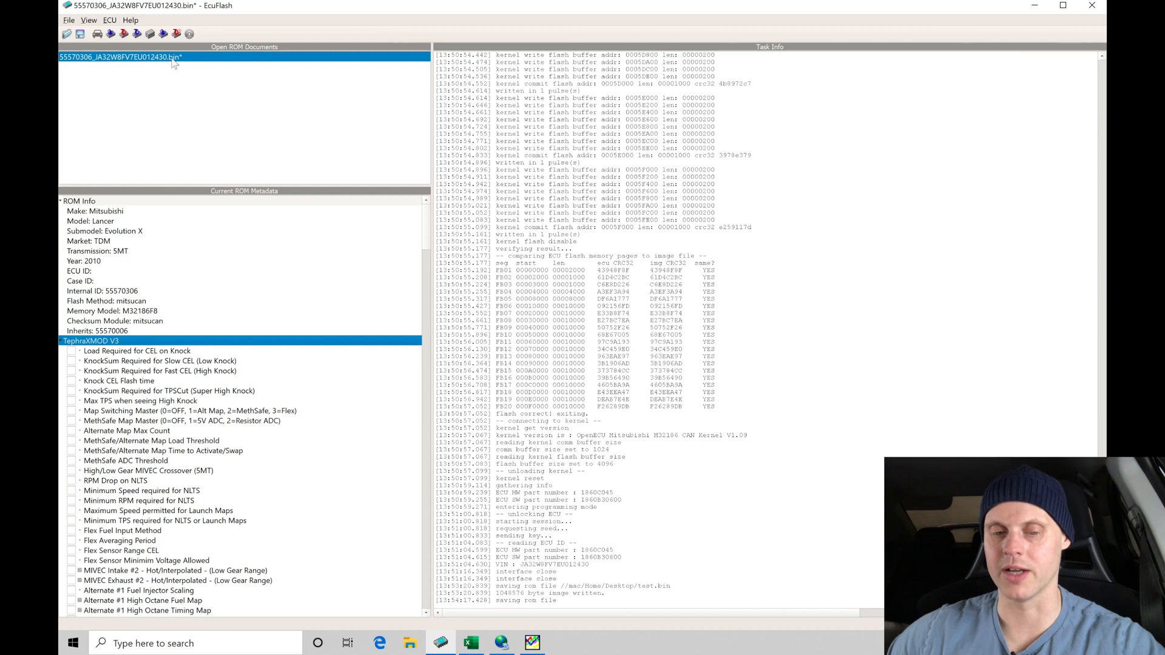
{"action": "mouse_move", "coordinate": [133, 76]}
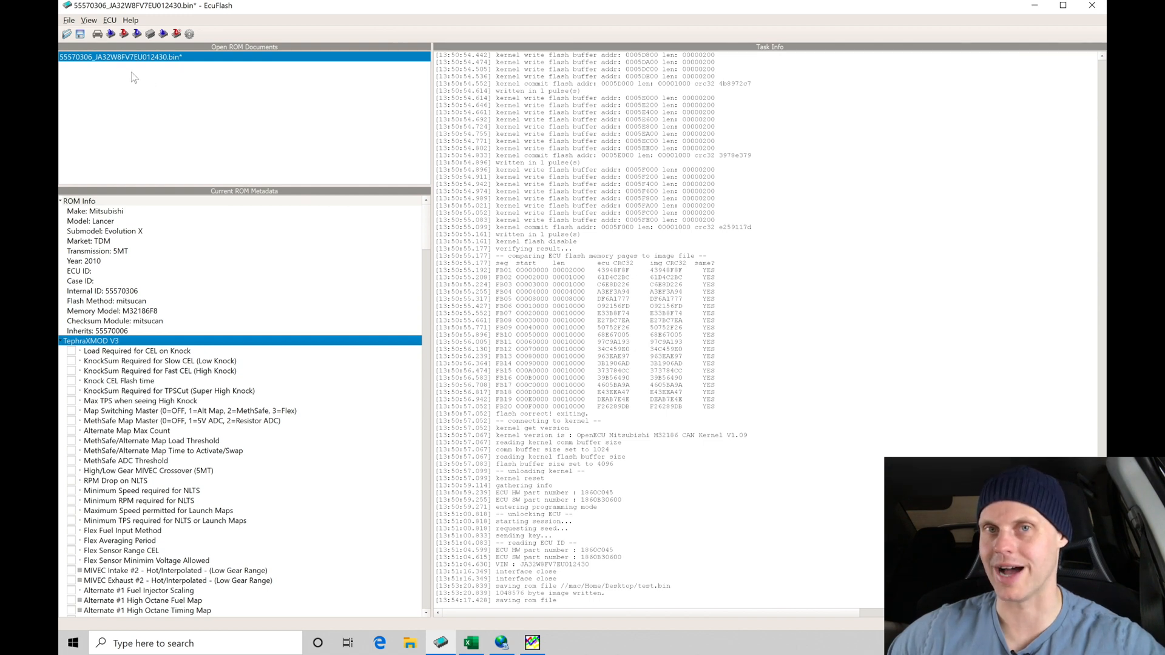
{"action": "mouse_move", "coordinate": [146, 85]}
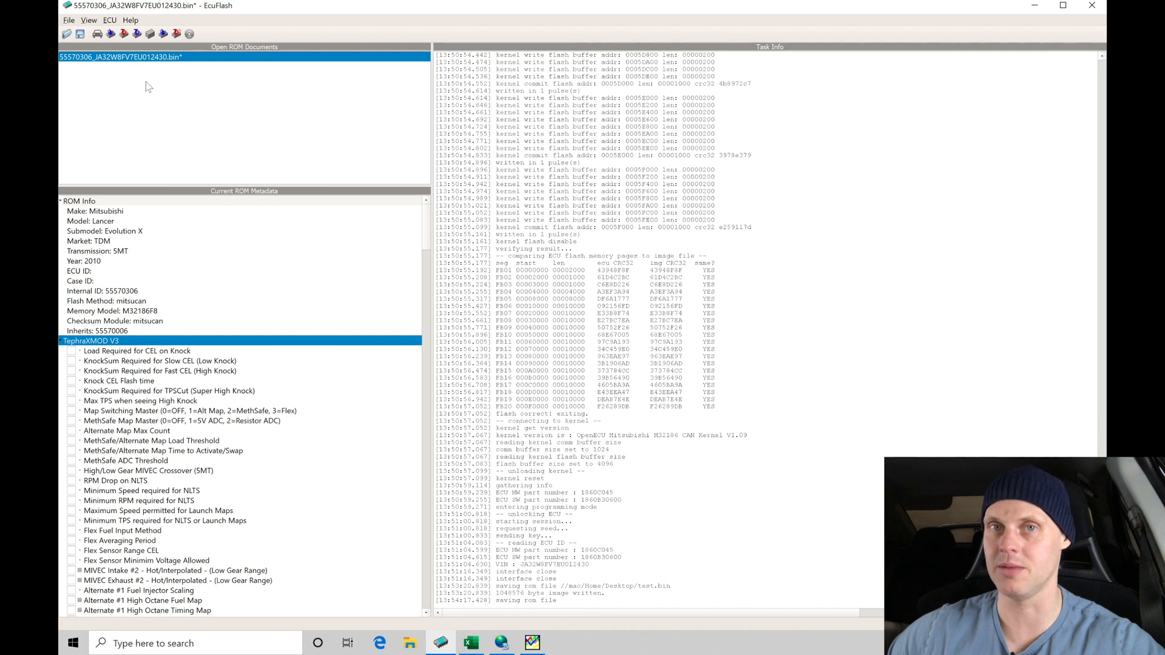
{"action": "mouse_move", "coordinate": [137, 85]}
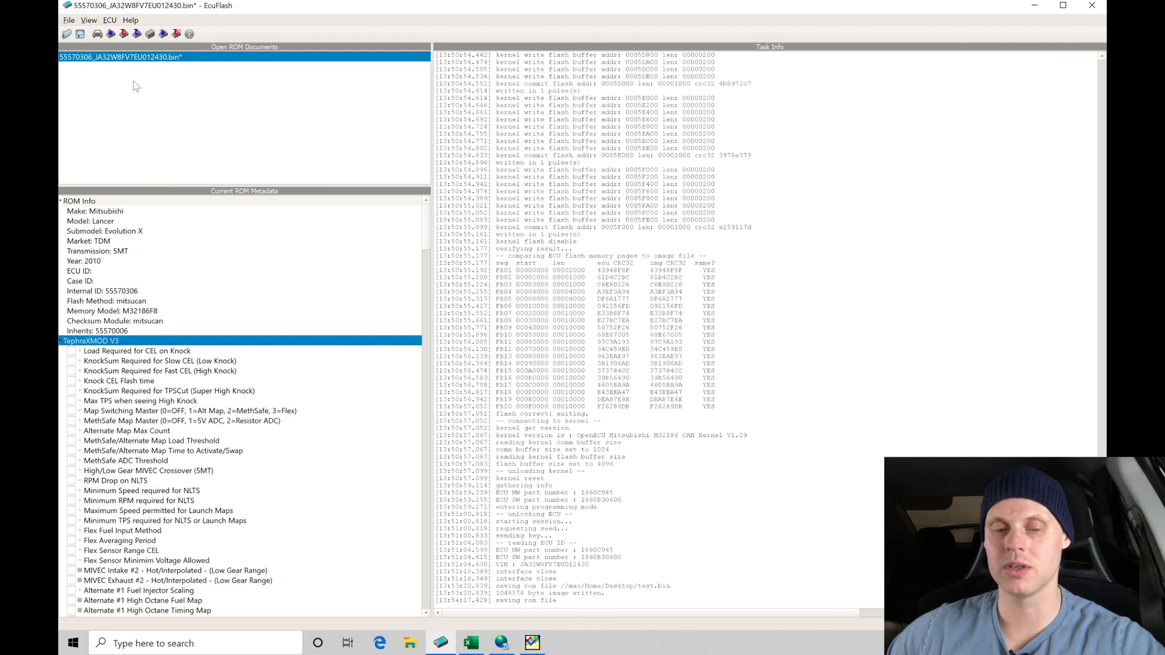
{"action": "mouse_move", "coordinate": [146, 85]}
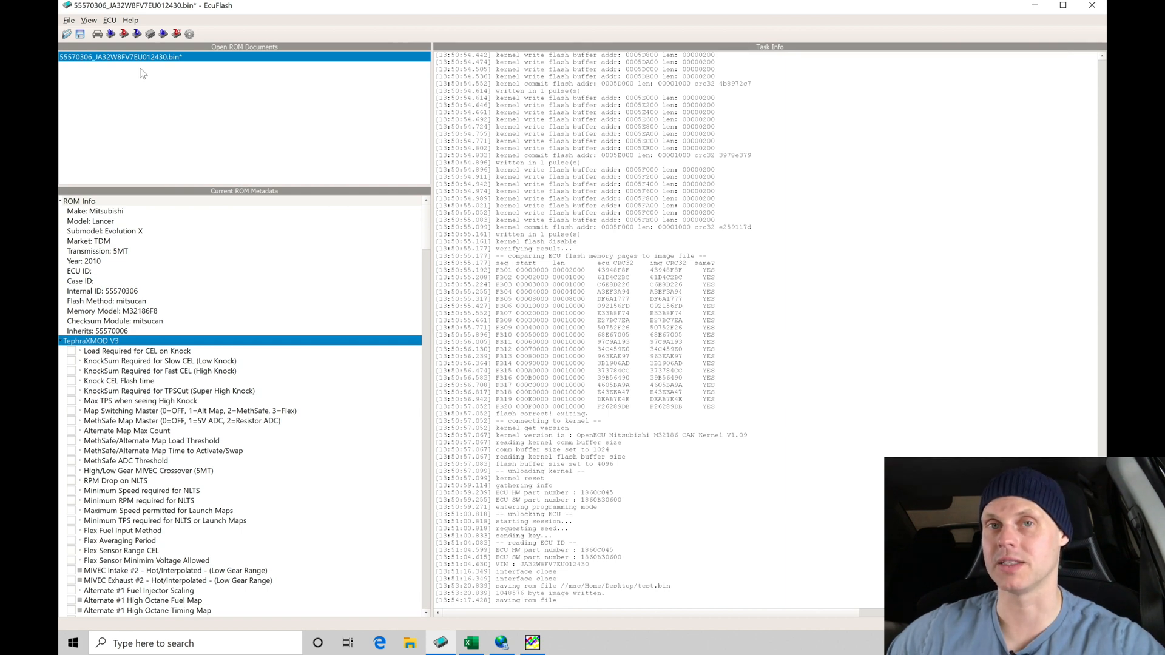
{"action": "mouse_move", "coordinate": [69, 27]}
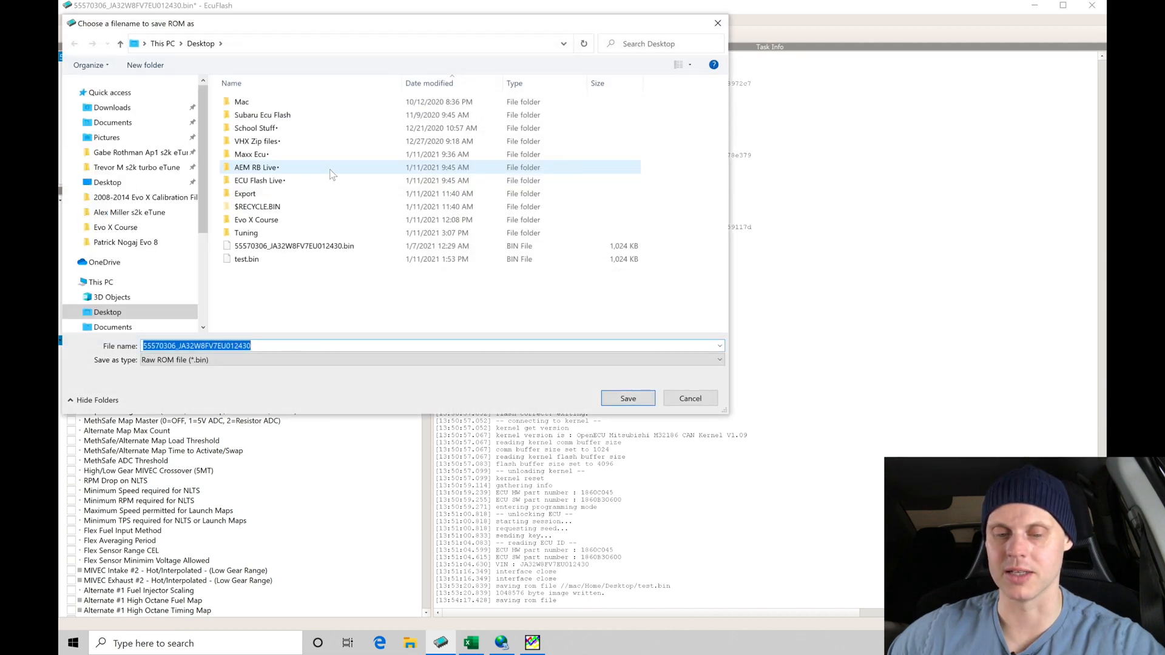
- Create and open a new '2014 Evo X EPA' folder inside Documents\Ecu Flash
{"action": "left_click", "coordinate": [113, 121]}
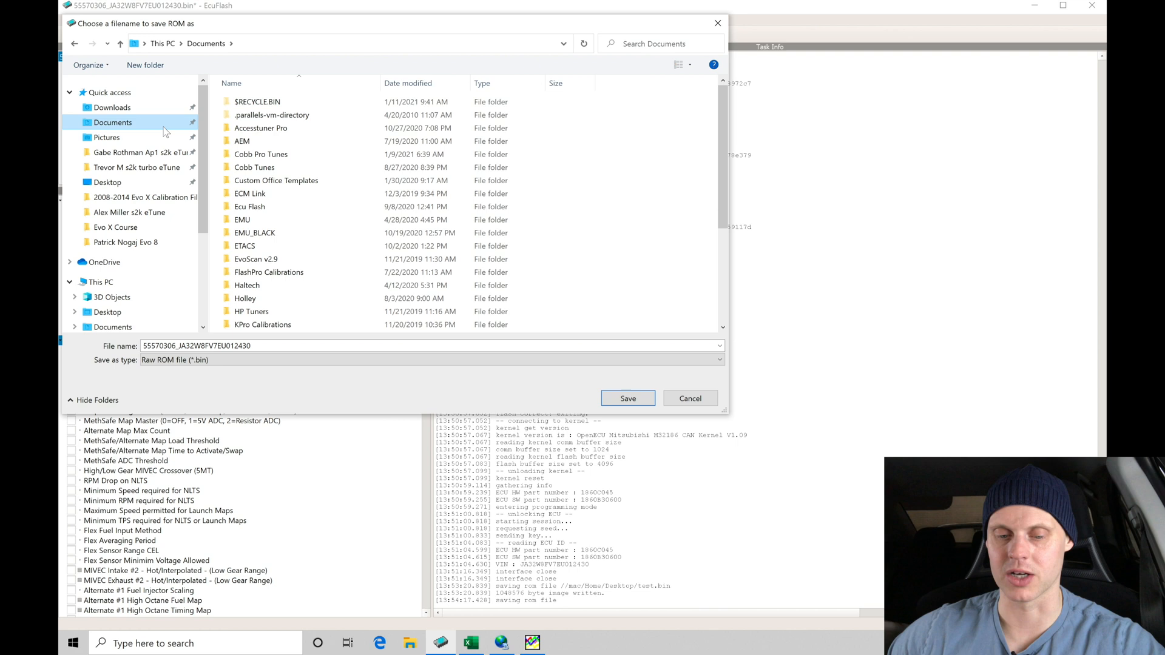
{"action": "double_click", "coordinate": [249, 207]}
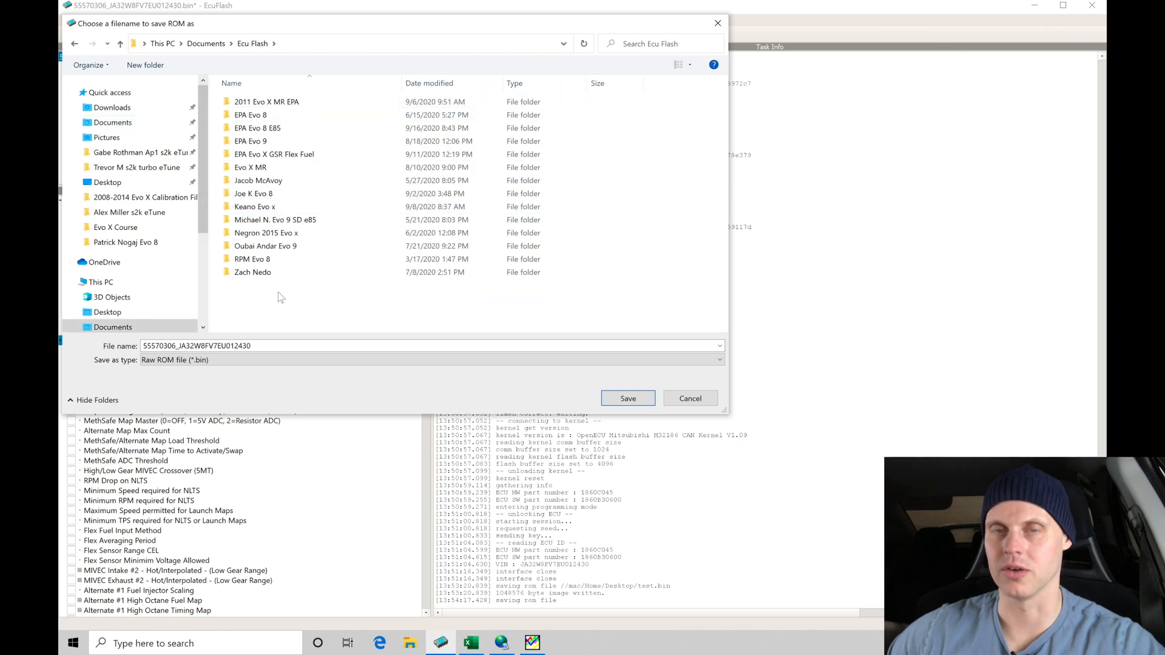
{"action": "mouse_move", "coordinate": [288, 288]}
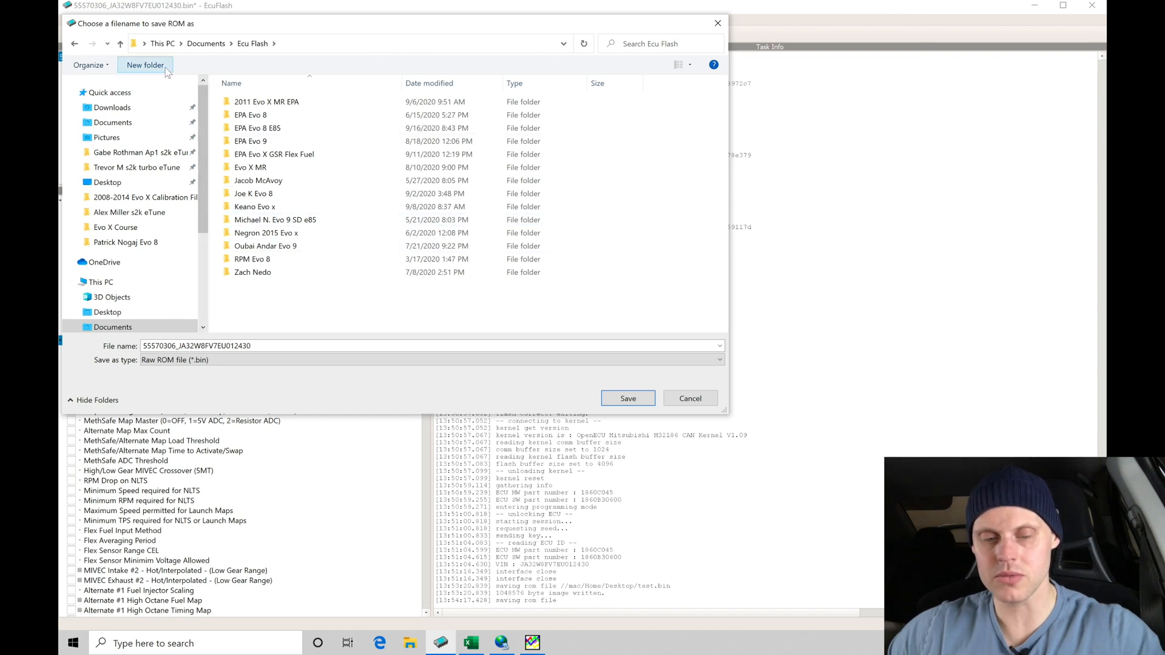
{"action": "left_click", "coordinate": [145, 65]}
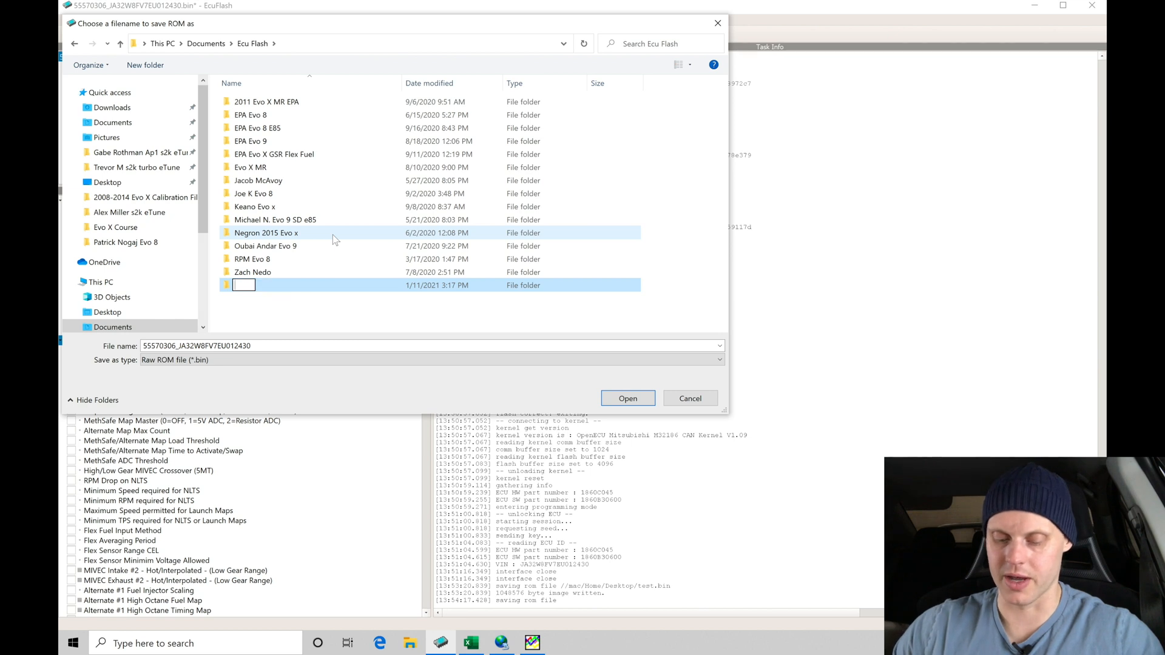
{"action": "type", "text": "2014 Evo"}
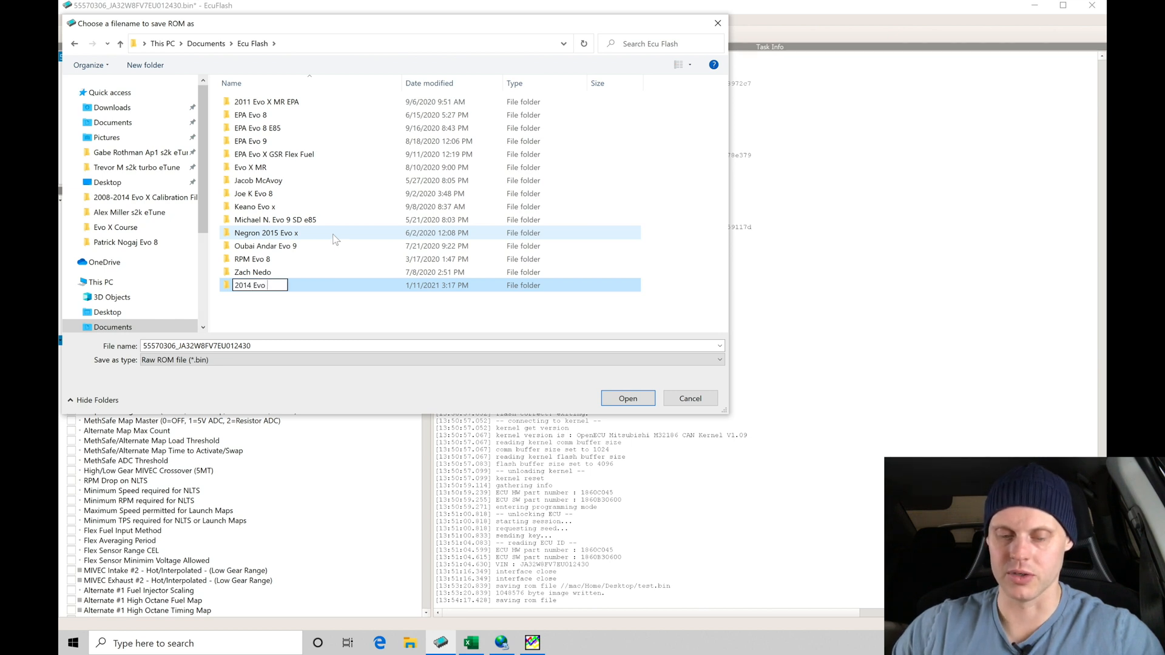
{"action": "type", "text": "X EPA"}
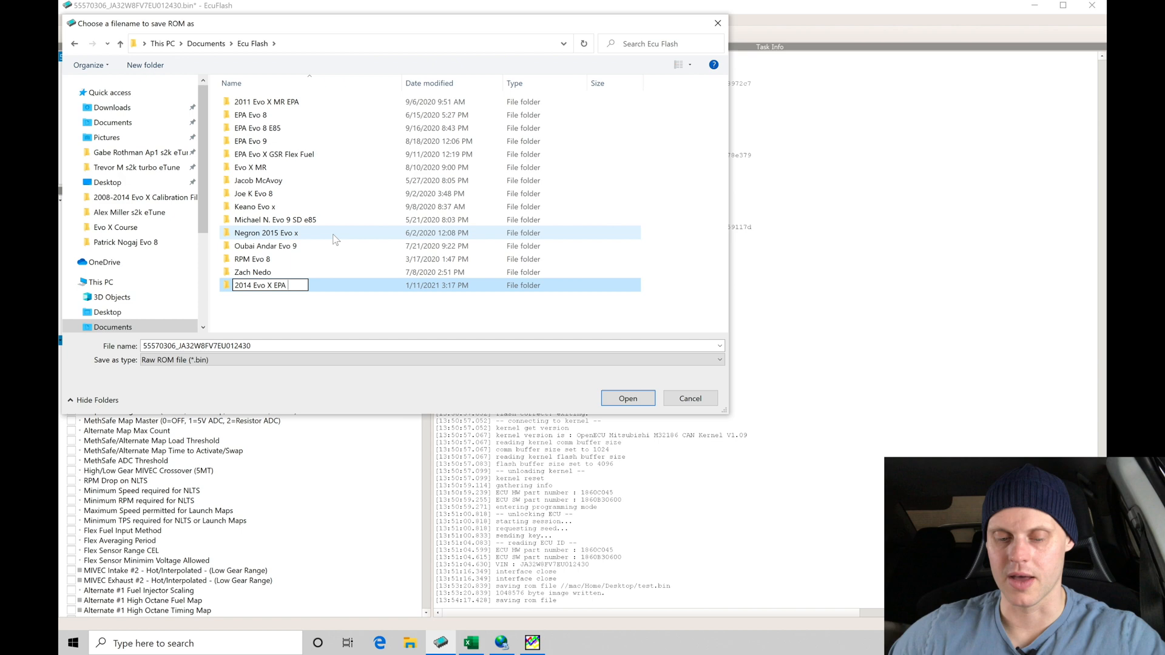
{"action": "double_click", "coordinate": [259, 285]}
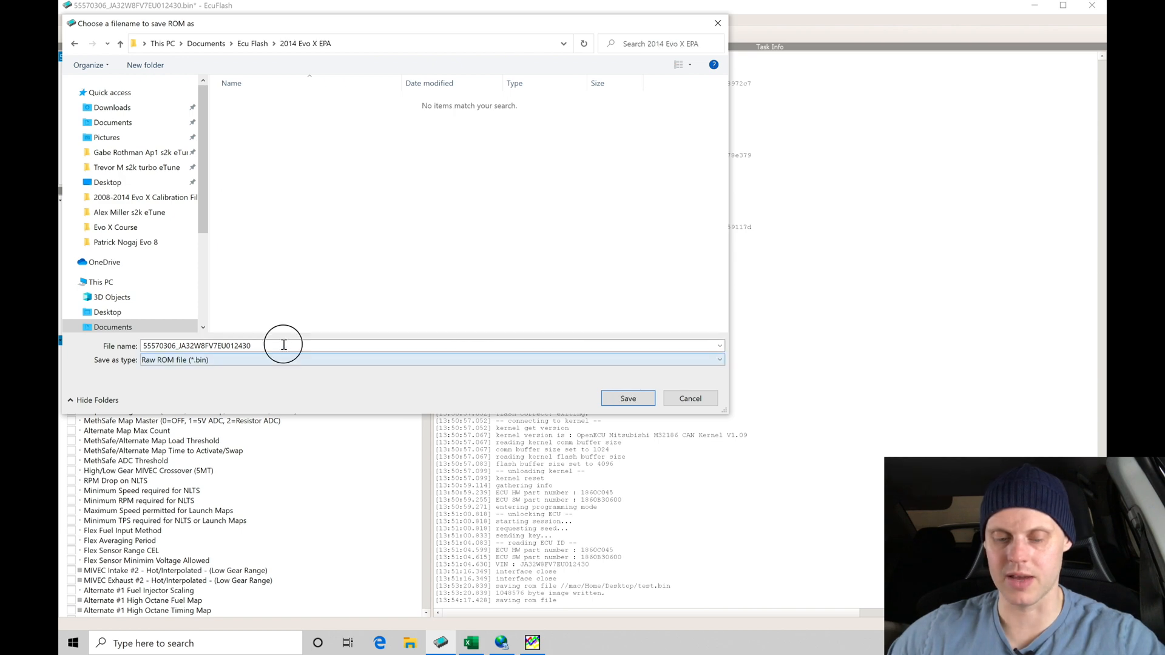
{"action": "left_click", "coordinate": [627, 398]}
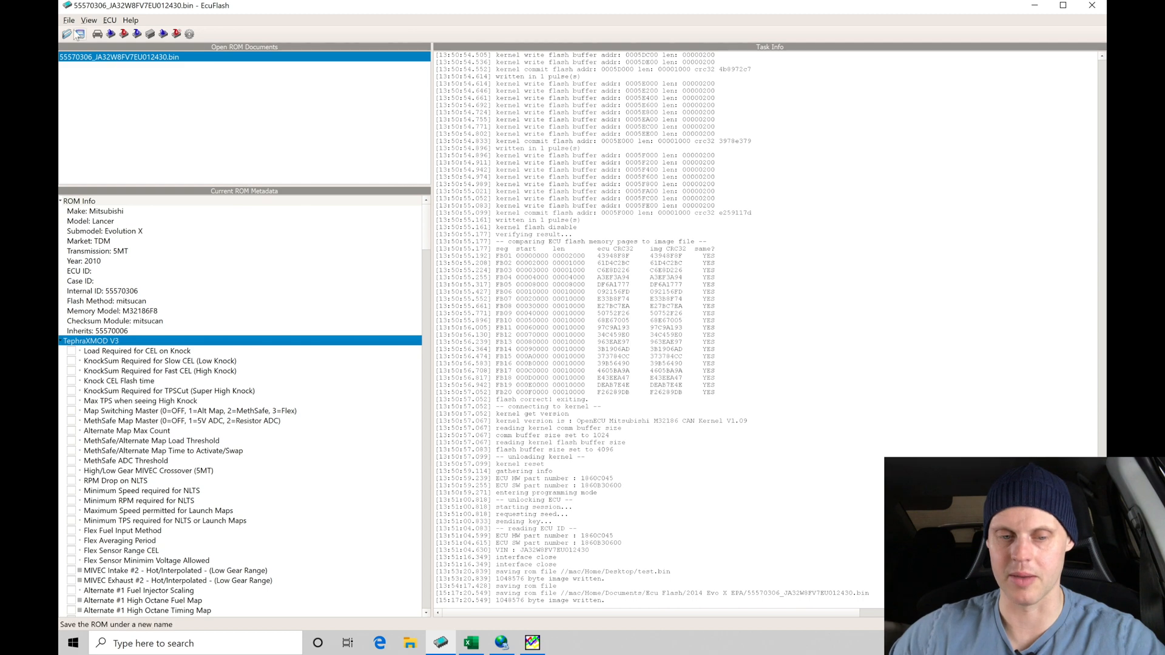
- Save a copy of the ROM under the new name 'Base map.bin'
{"action": "left_click", "coordinate": [80, 34]}
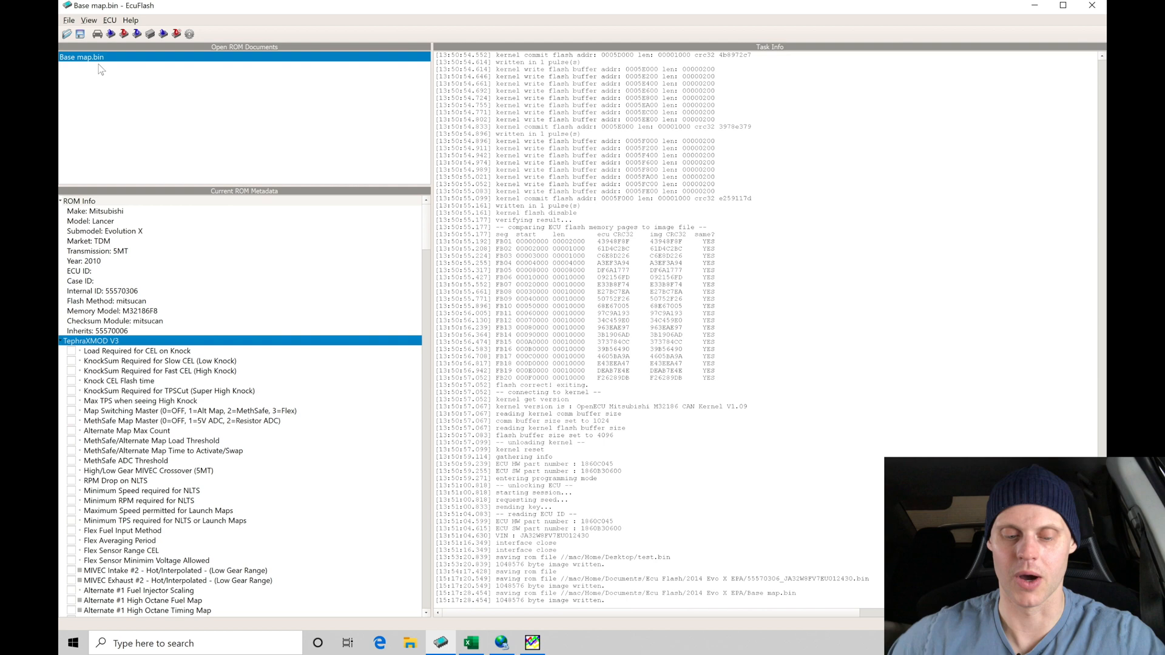
{"action": "mouse_move", "coordinate": [133, 276]}
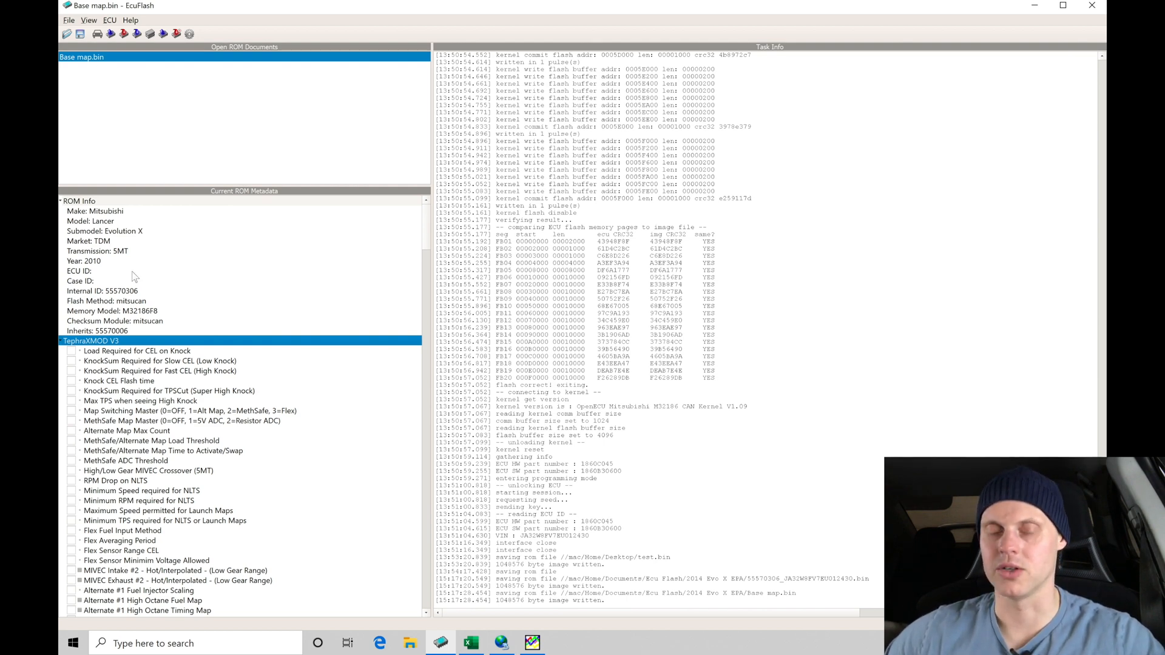
{"action": "mouse_move", "coordinate": [132, 277]}
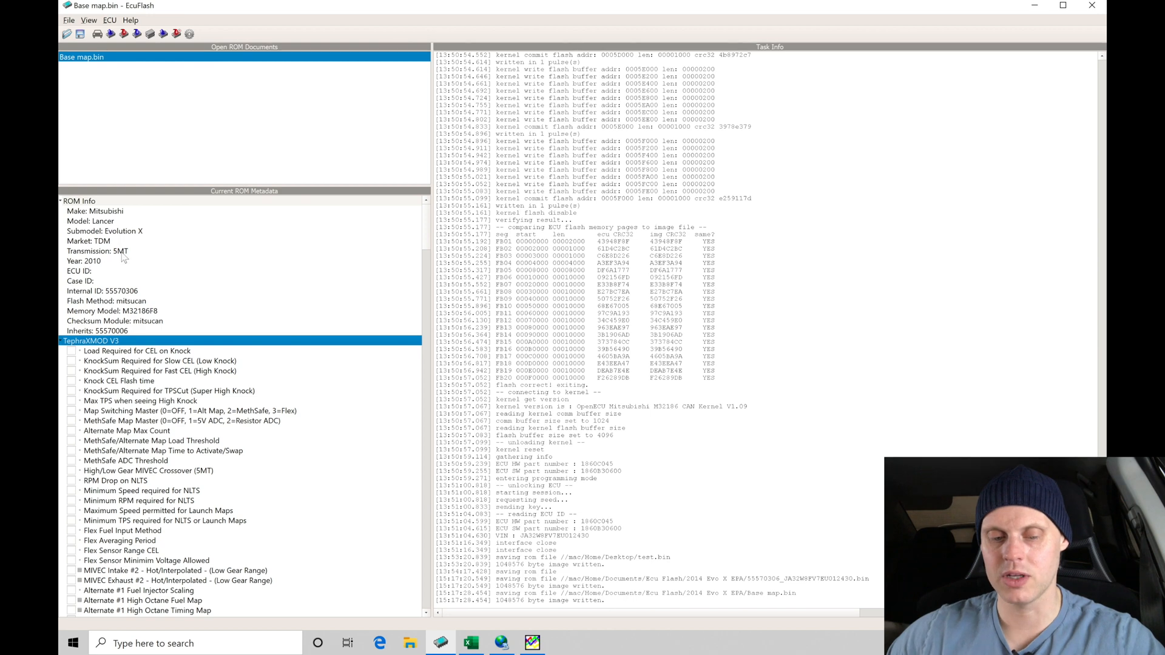
{"action": "mouse_move", "coordinate": [115, 297]}
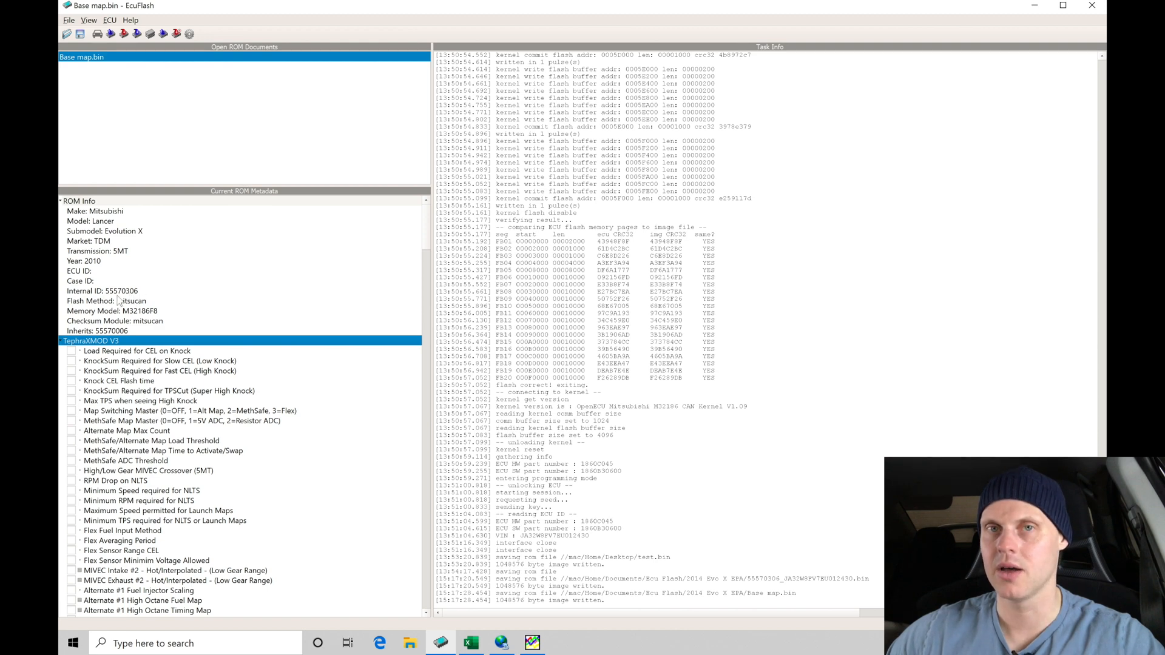
{"action": "mouse_move", "coordinate": [136, 306]}
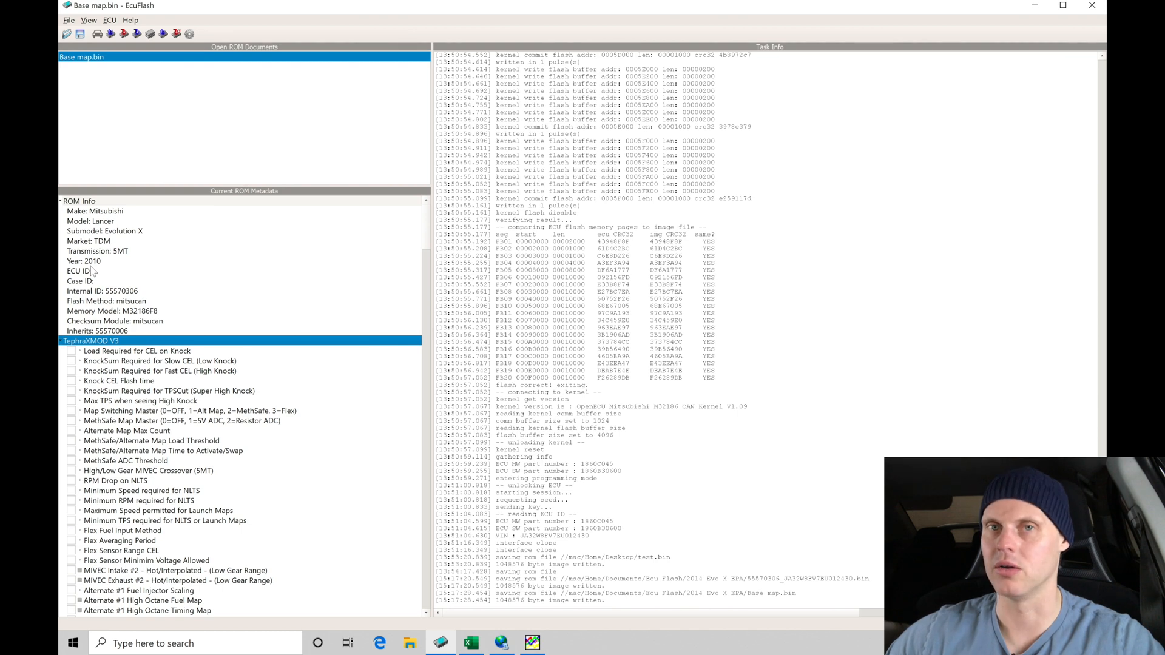
{"action": "mouse_move", "coordinate": [109, 306]}
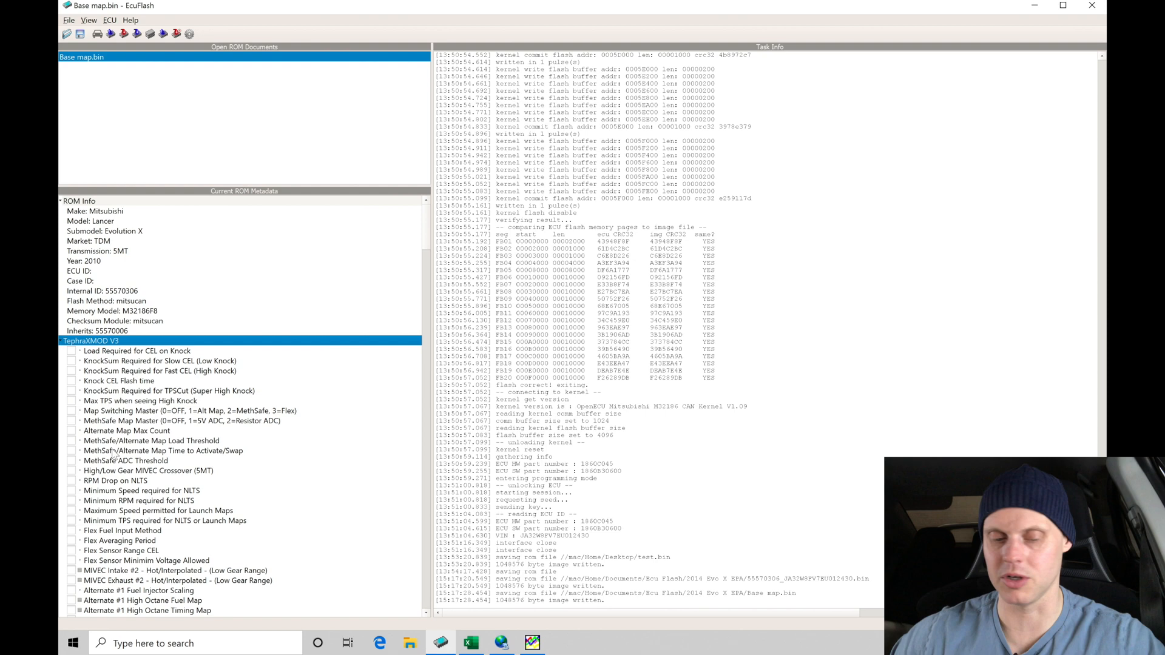
{"action": "left_click", "coordinate": [169, 391]}
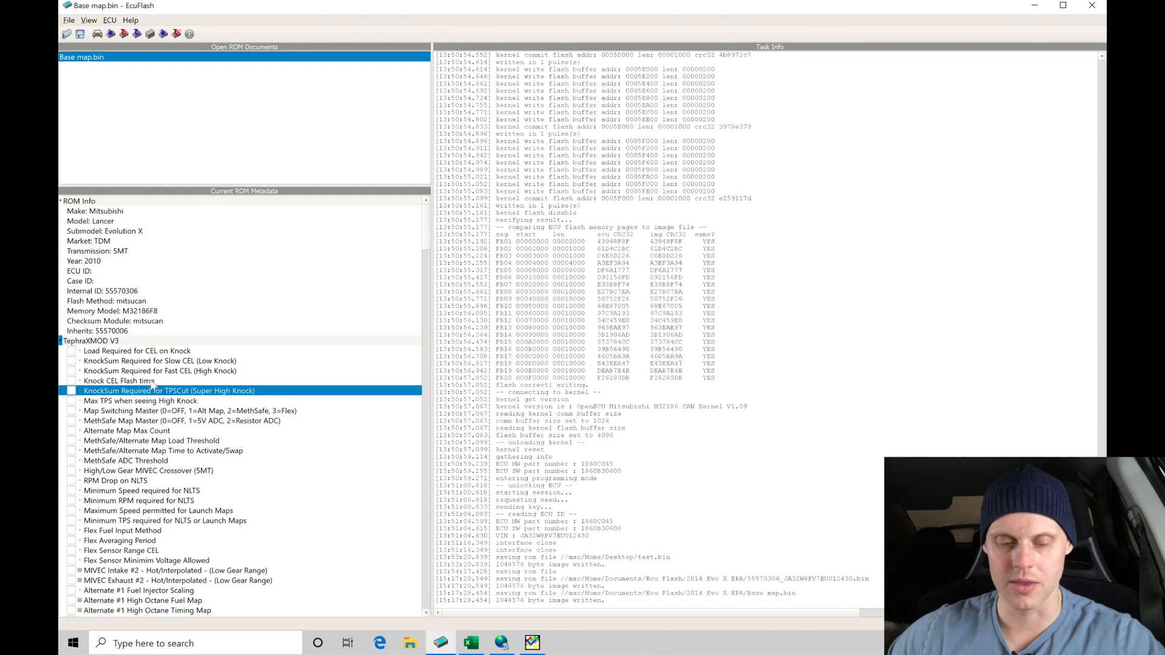
- Collapse ROM Info and open the 'Load Required for CEL on Knock' option
{"action": "left_click", "coordinate": [59, 201]}
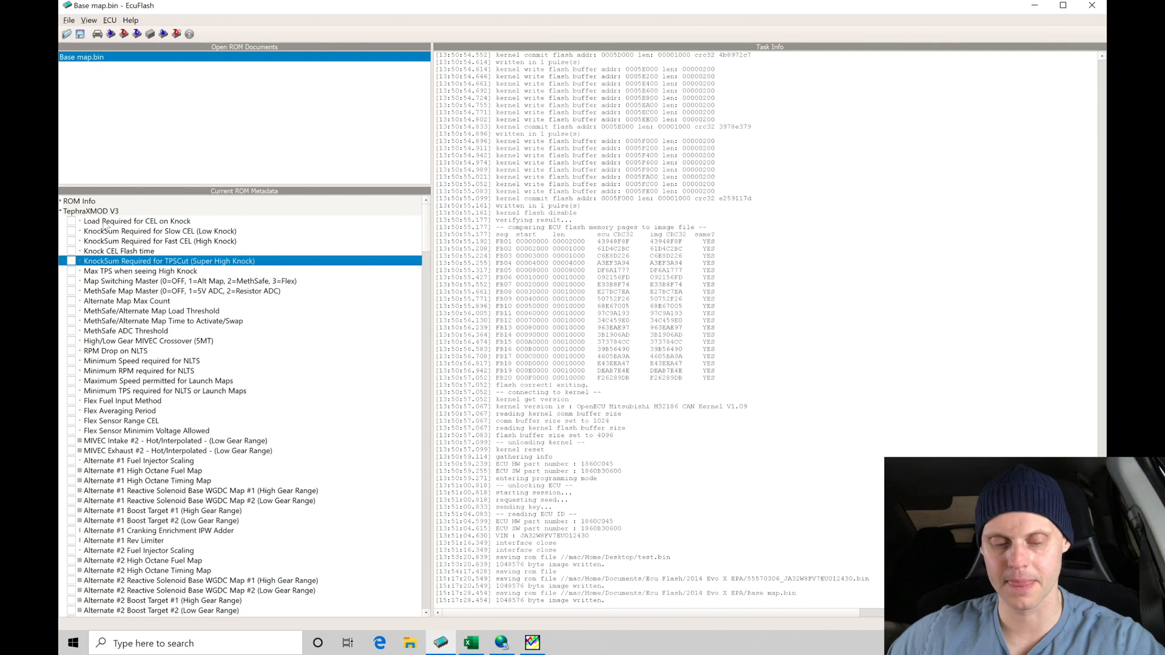
{"action": "left_click", "coordinate": [72, 221]}
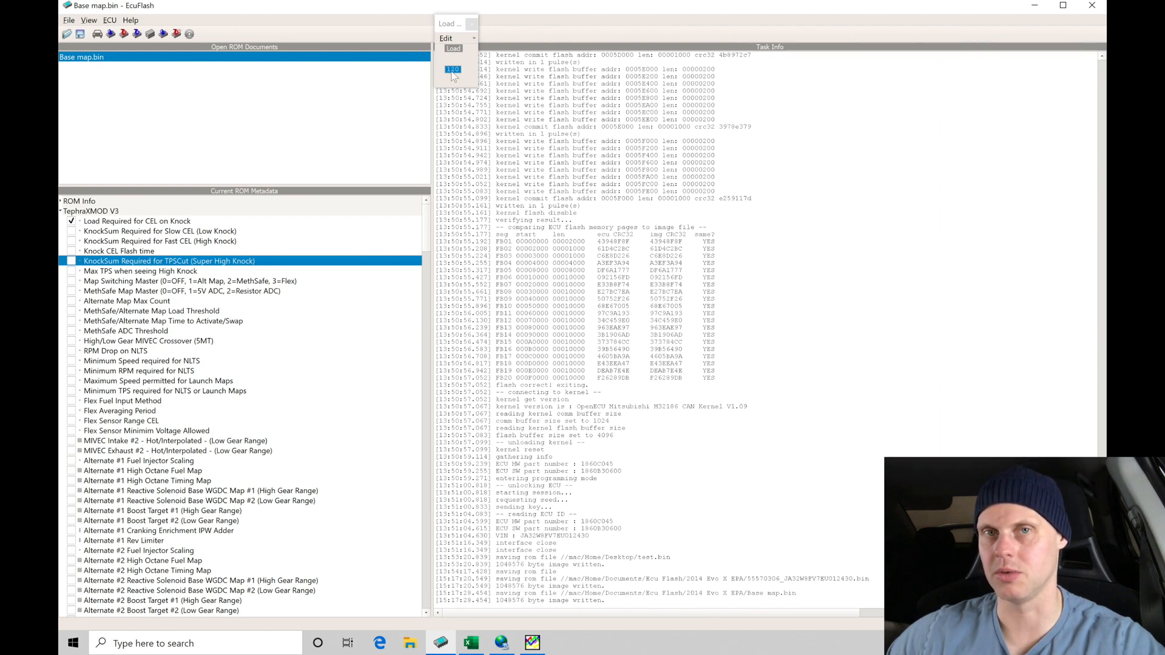
- Close the knock option window and edit the 'Max TPS when seeing High Knock' value
{"action": "left_click", "coordinate": [473, 28]}
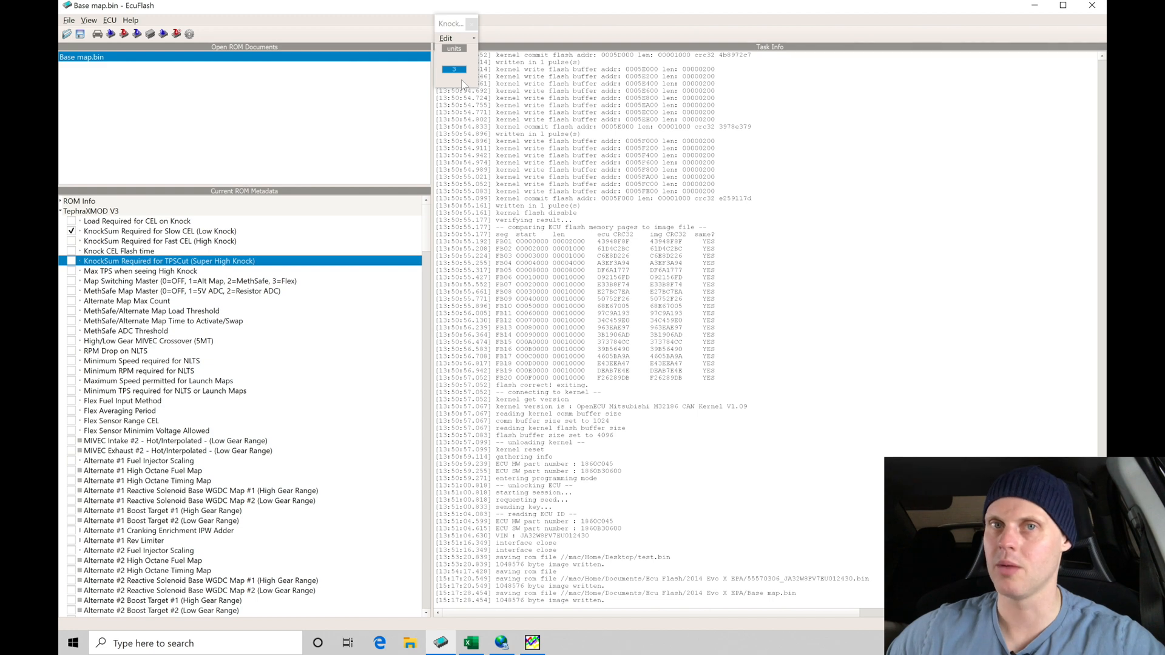
{"action": "mouse_move", "coordinate": [451, 89]}
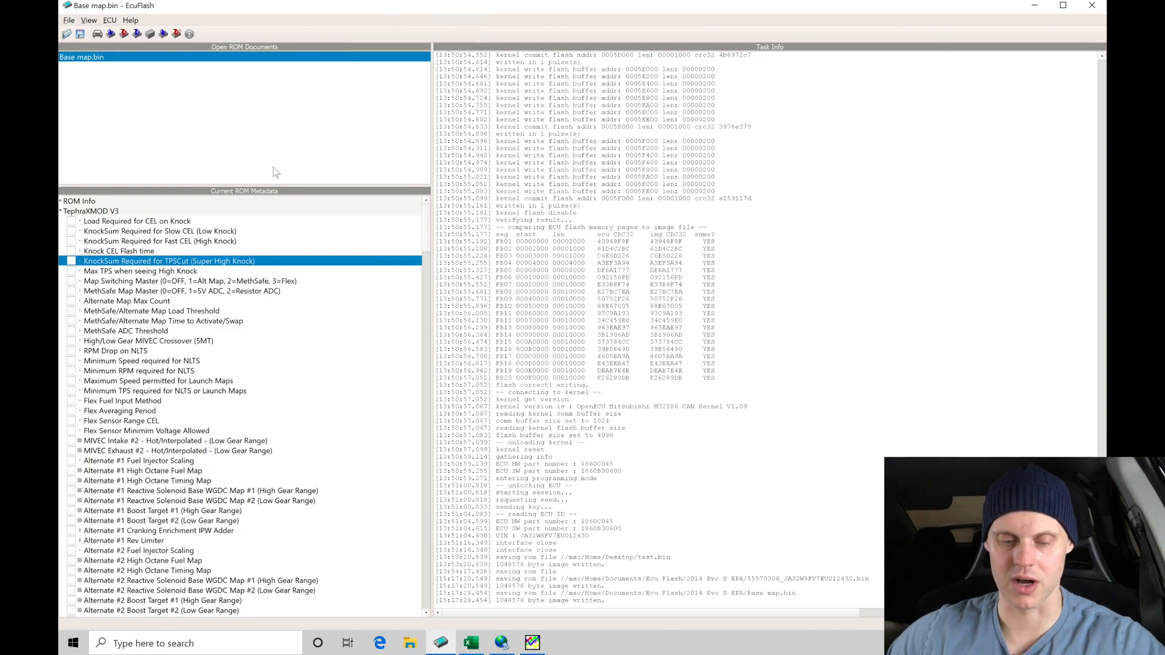
{"action": "left_click", "coordinate": [71, 270]}
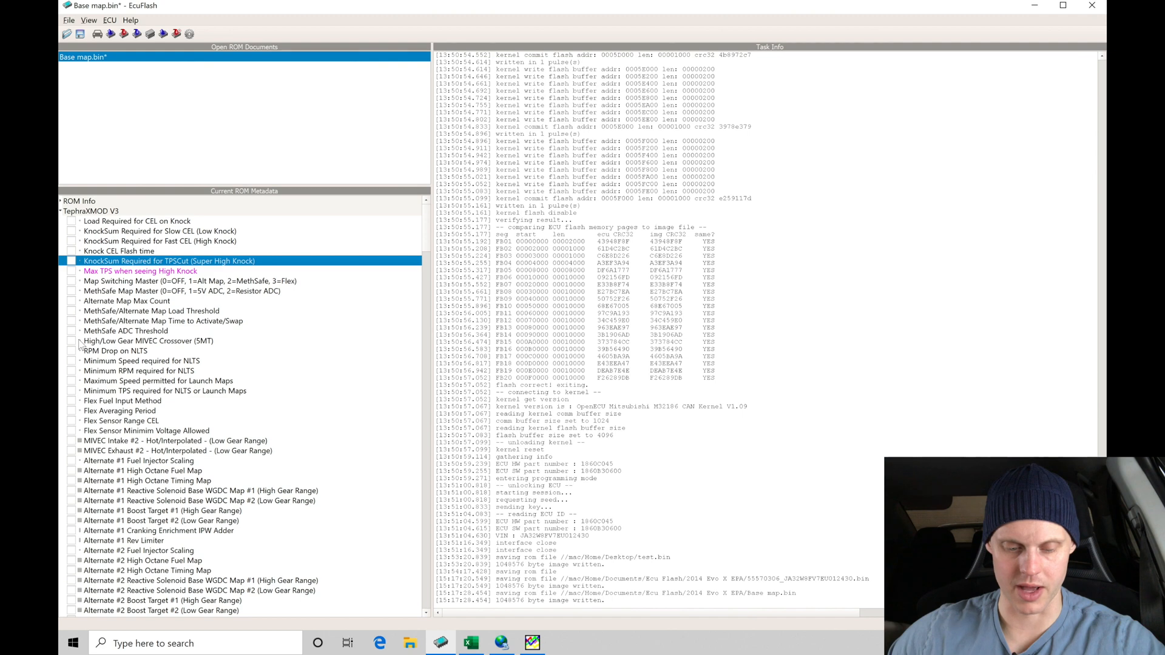
{"action": "double_click", "coordinate": [122, 401]}
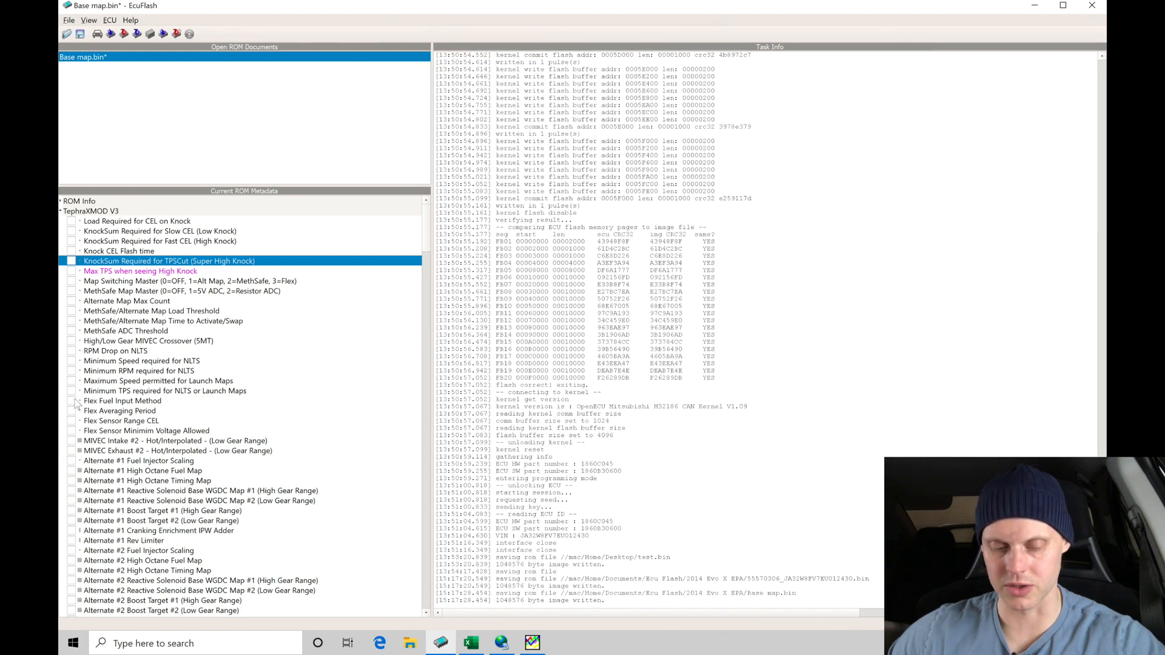
- Scroll down the metadata tree toward the MethSafe, Flex and Misc options
{"action": "scroll", "scroll_direction": "down", "scroll_amount": 3}
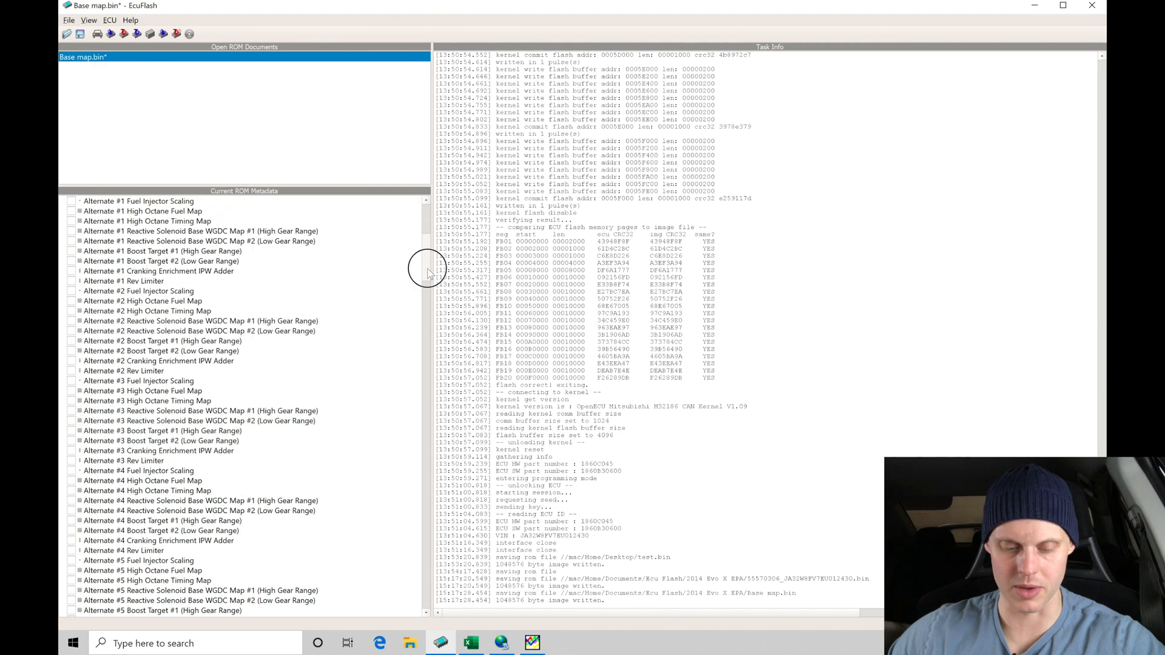
{"action": "scroll", "scroll_direction": "down", "scroll_amount": 3}
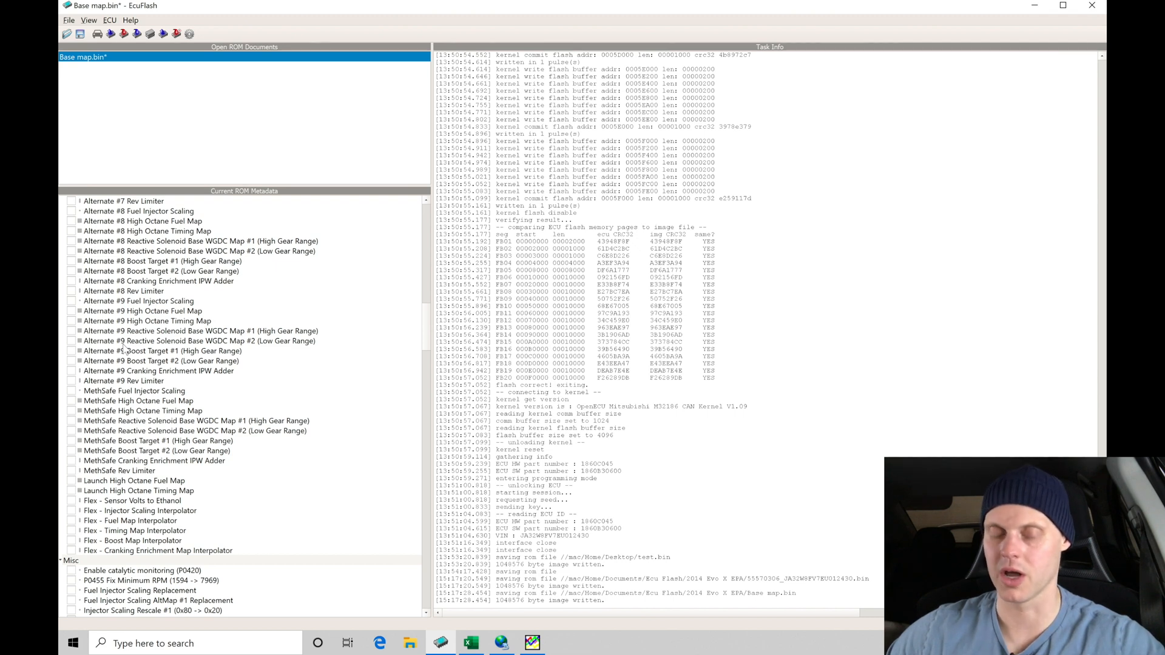
{"action": "mouse_move", "coordinate": [416, 310]}
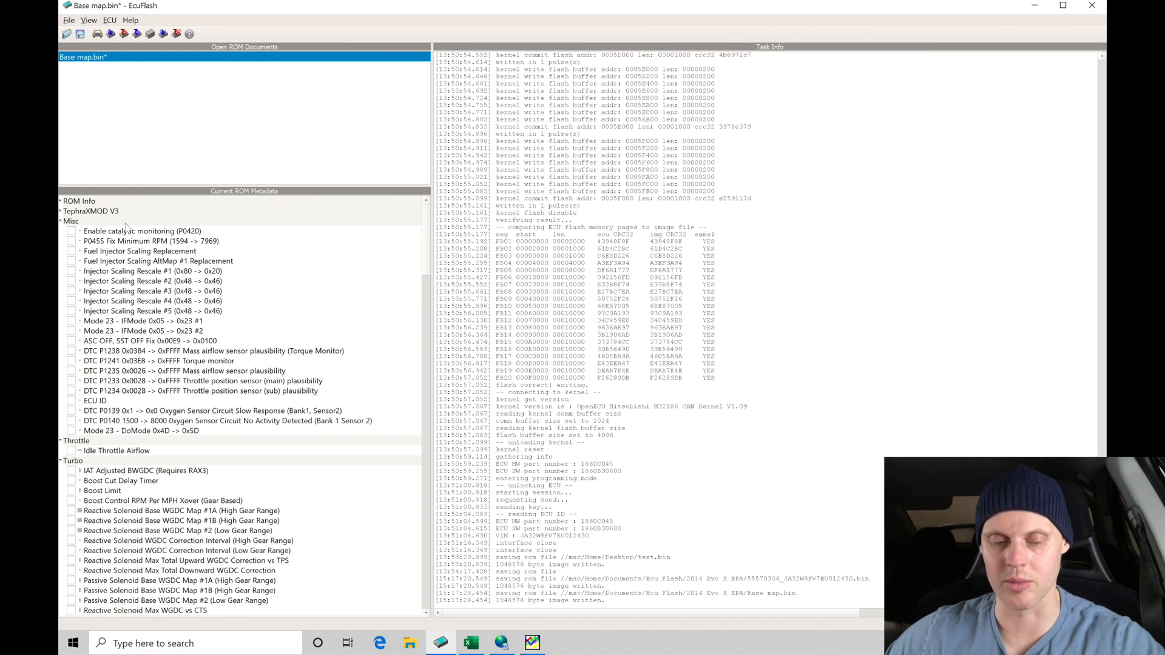
{"action": "mouse_move", "coordinate": [102, 271]}
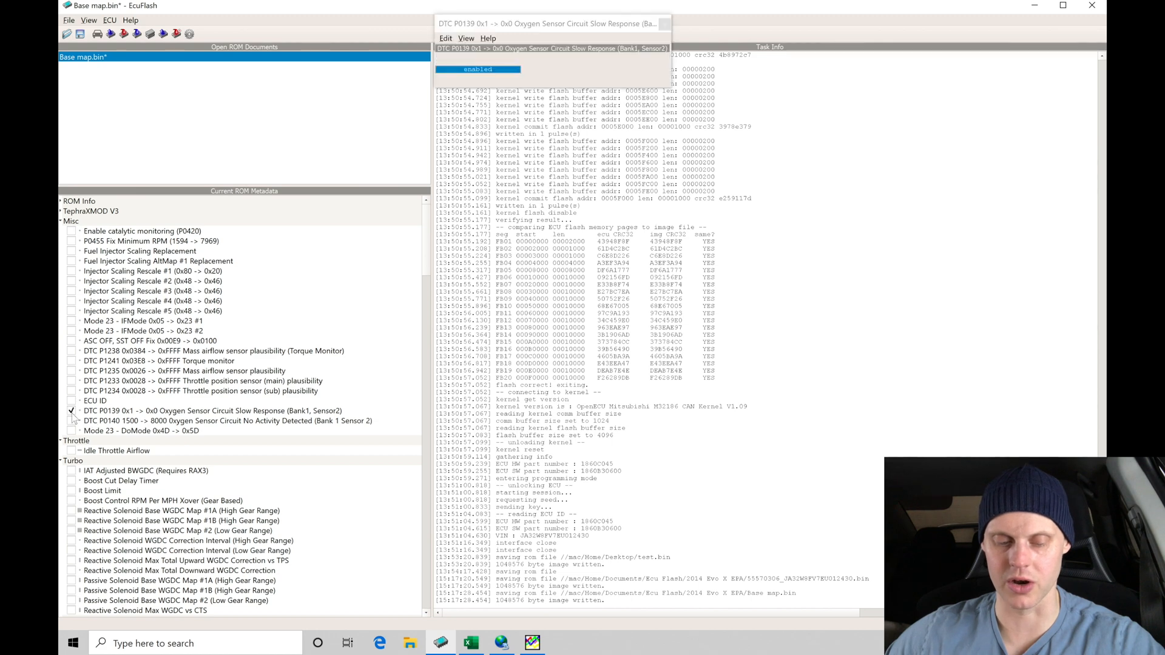
{"action": "mouse_move", "coordinate": [483, 87]}
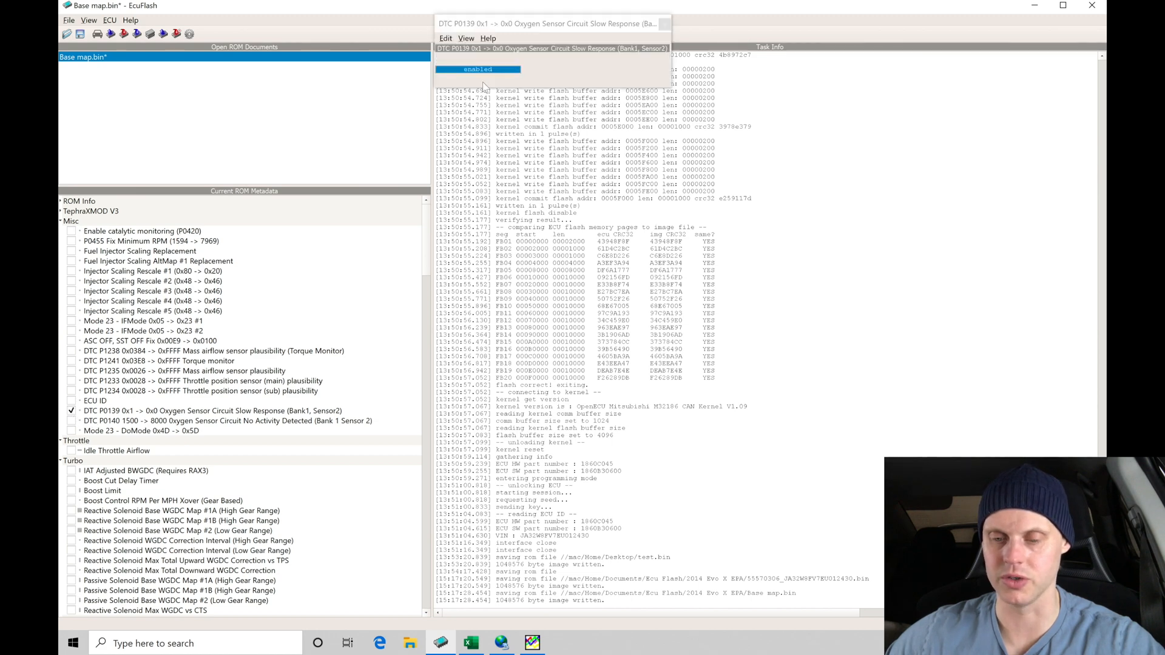